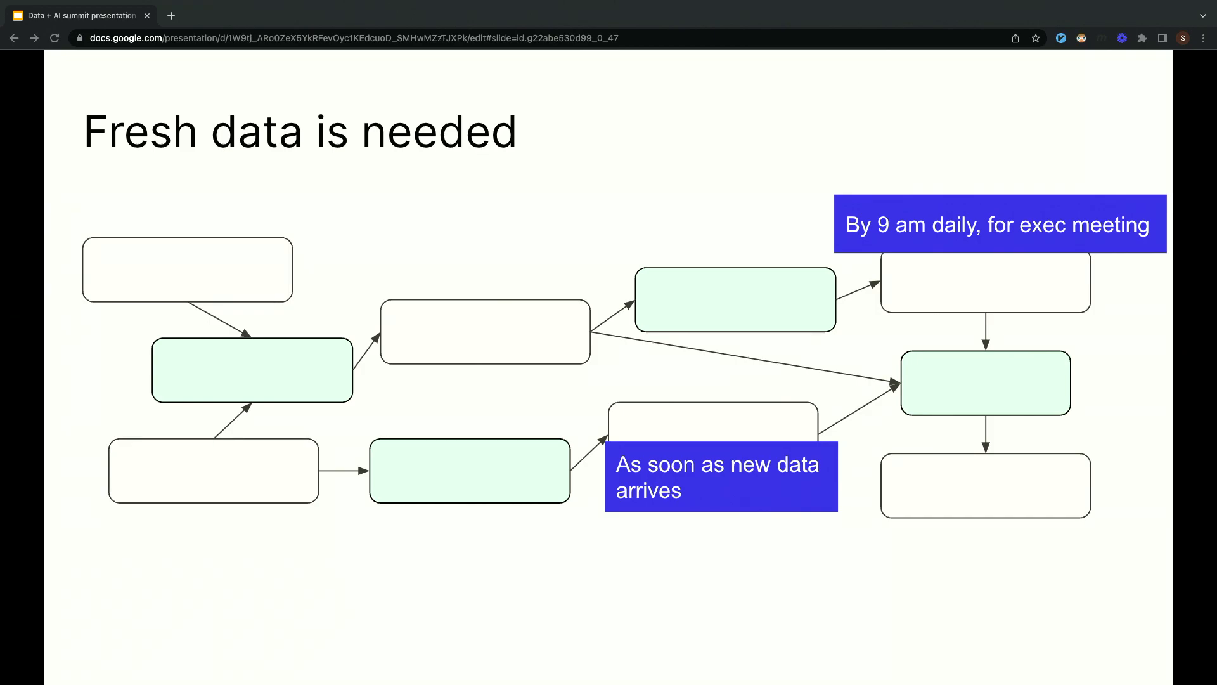
Advance to the 'Goals of asset-based orchestration' slide.
{"action": "key", "text": "Right"}
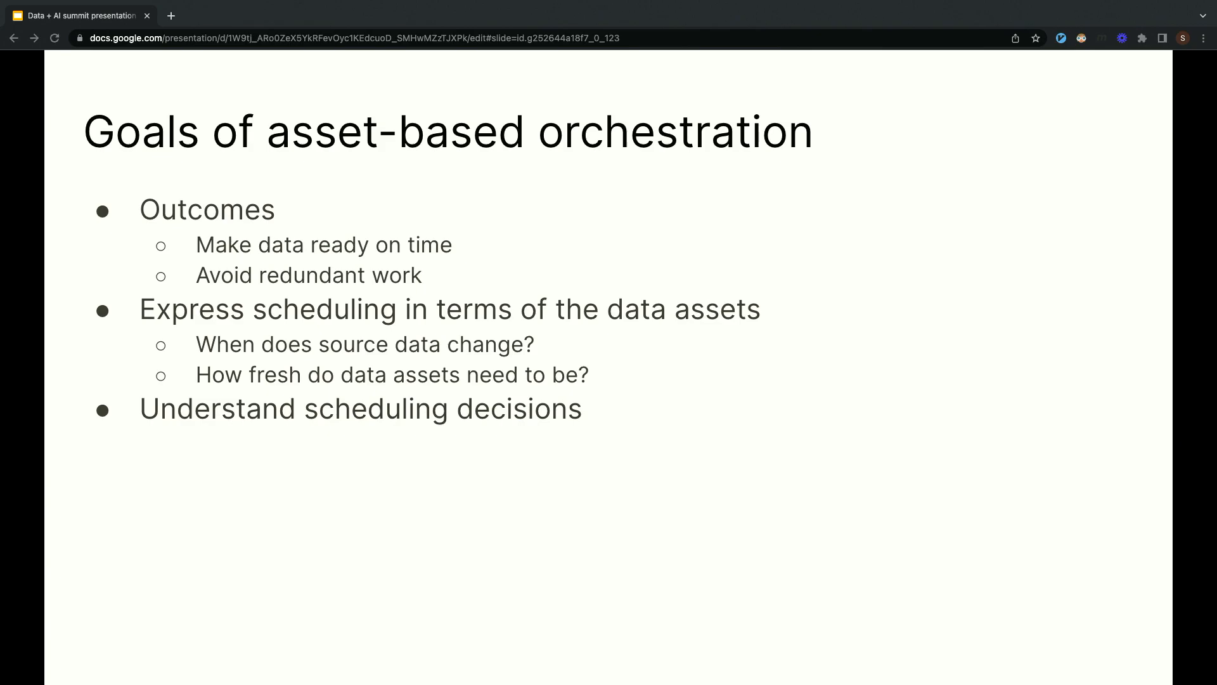
Advance to the 'Auto-materialize policies' slide with the eager policy code example.
{"action": "key", "text": "right"}
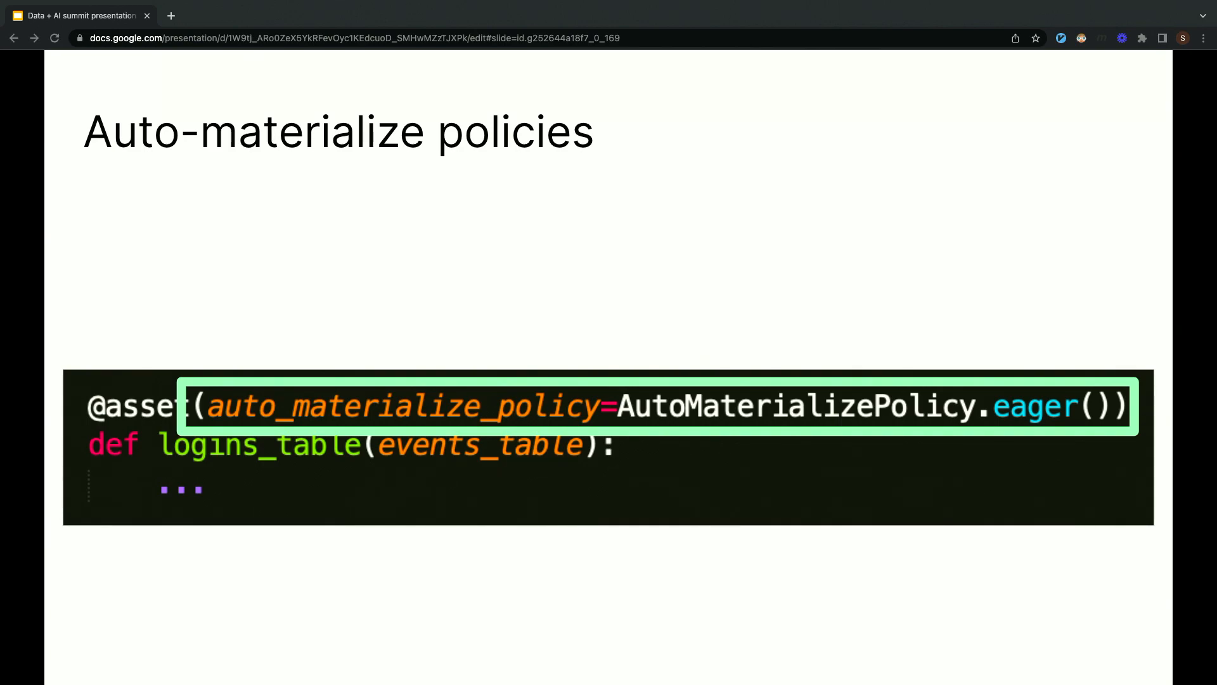
{"action": "key", "text": "right"}
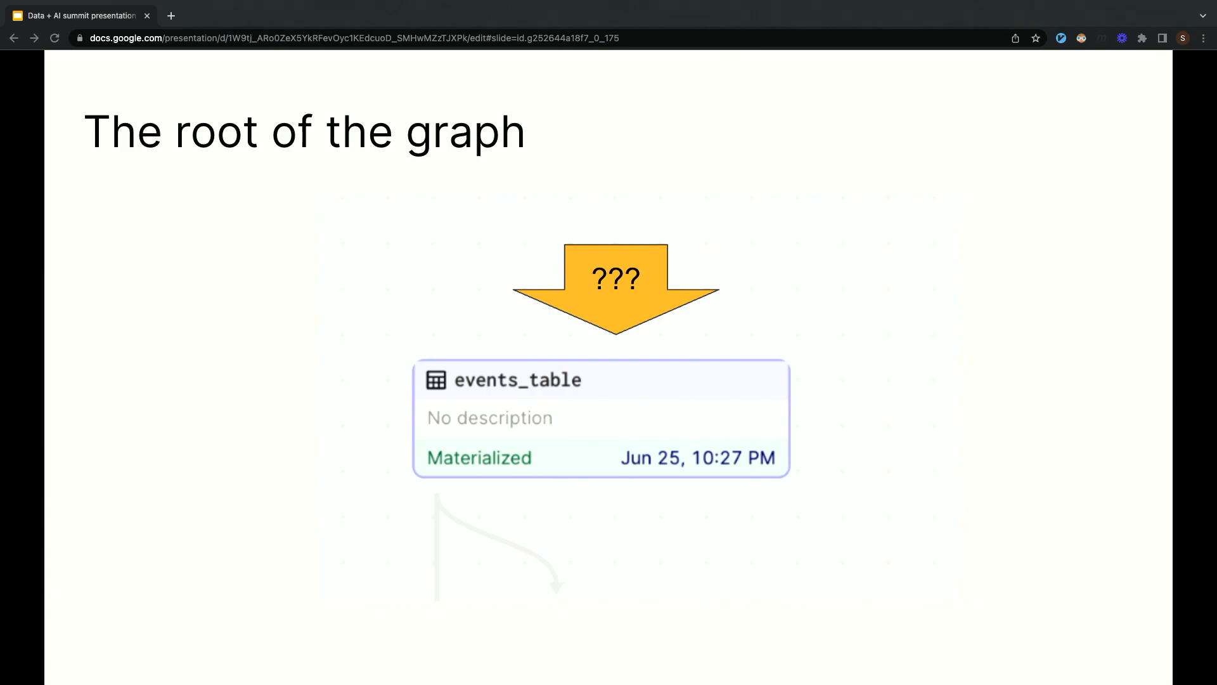
Advance to the observable_source_asset slide showing raw_events_table feeding events_table.
{"action": "key", "text": "Right"}
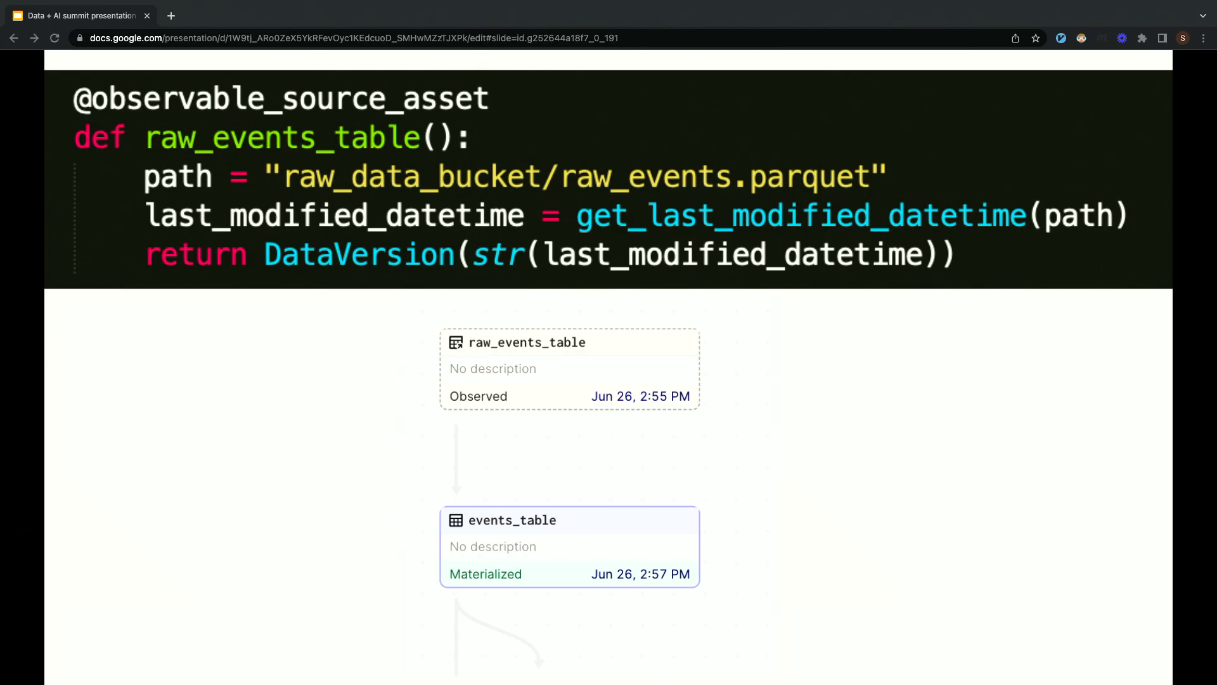
Advance to the 'Lazy auto-materialization' slide contrasting upstream and downstream assets.
{"action": "key", "text": "Right"}
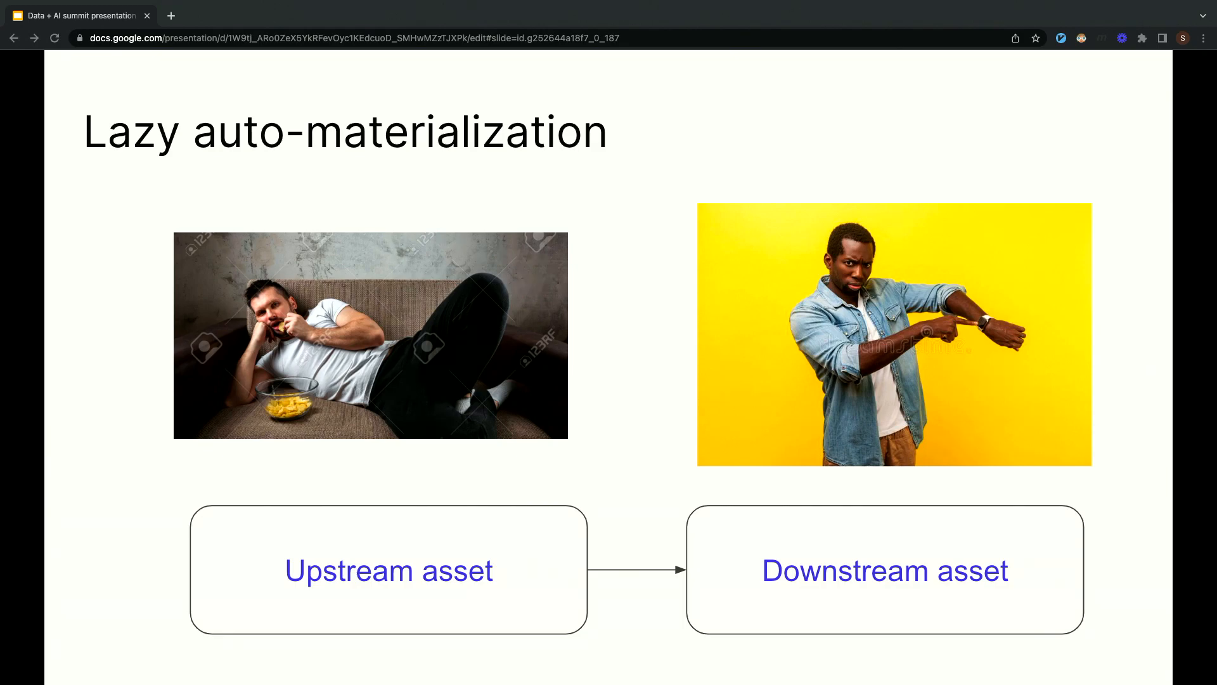
{"action": "key", "text": "Right"}
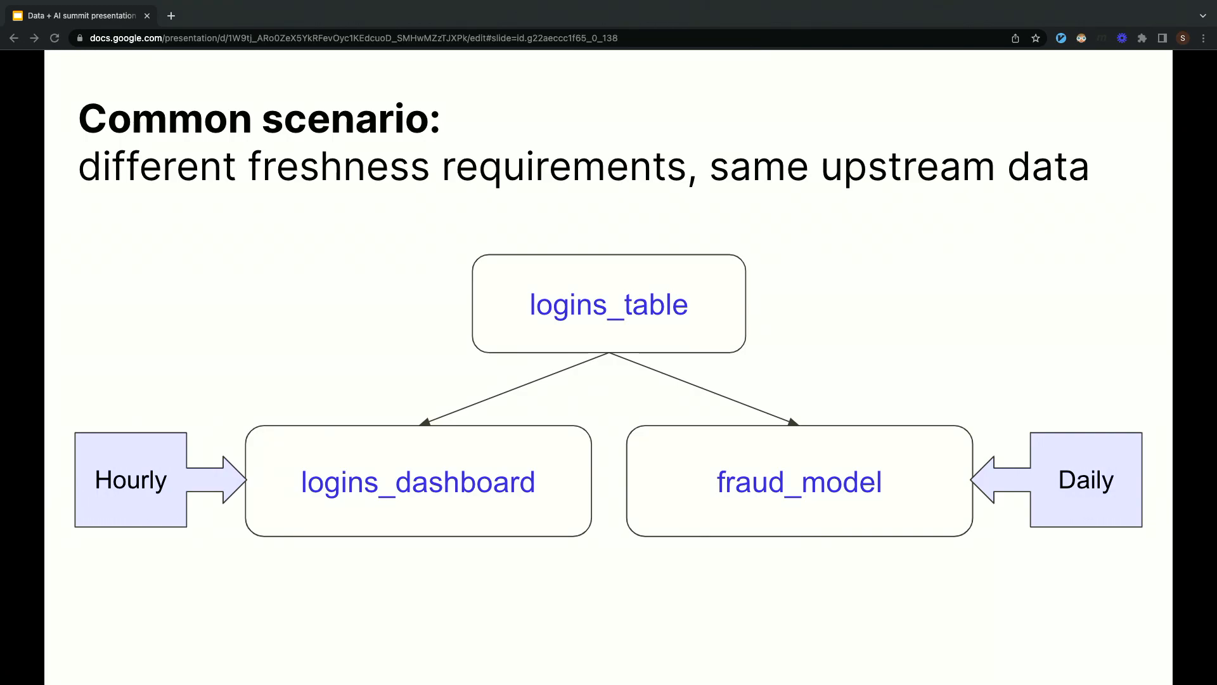
Advance from the 'Common scenario' slide to the 'To sum up...' summary slide.
{"action": "key", "text": "Right"}
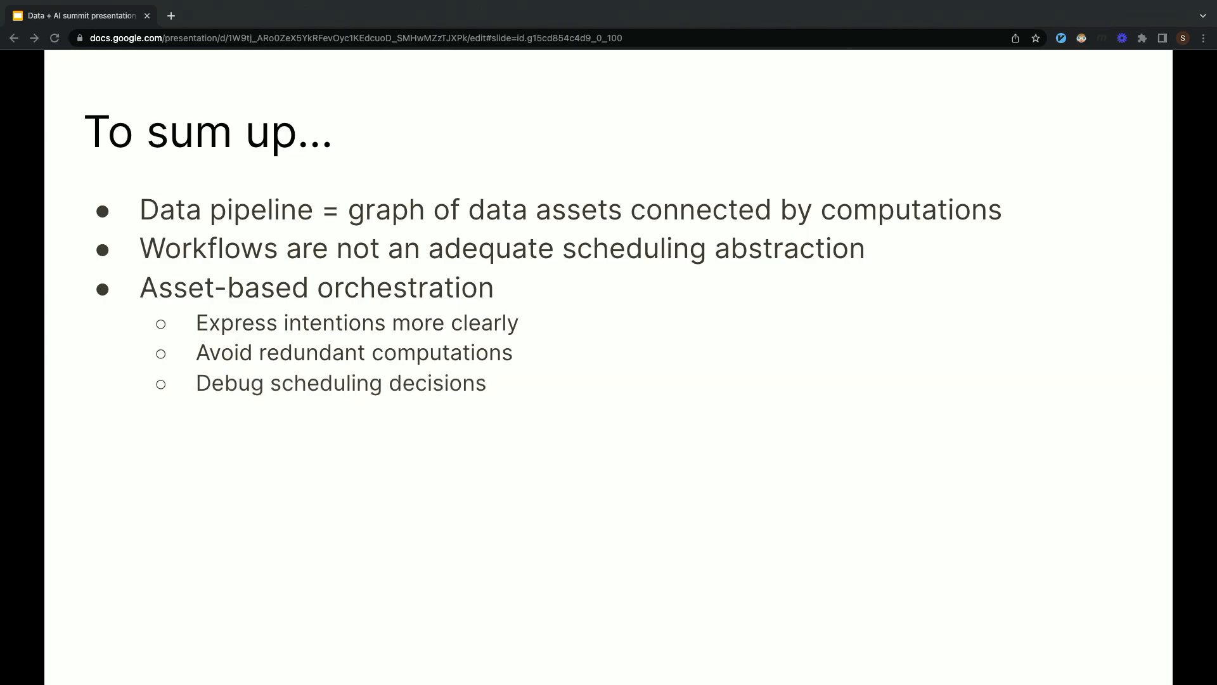
Advance to the closing 'Thank you' slide with the elementl and dagster logos.
{"action": "key", "text": "Right"}
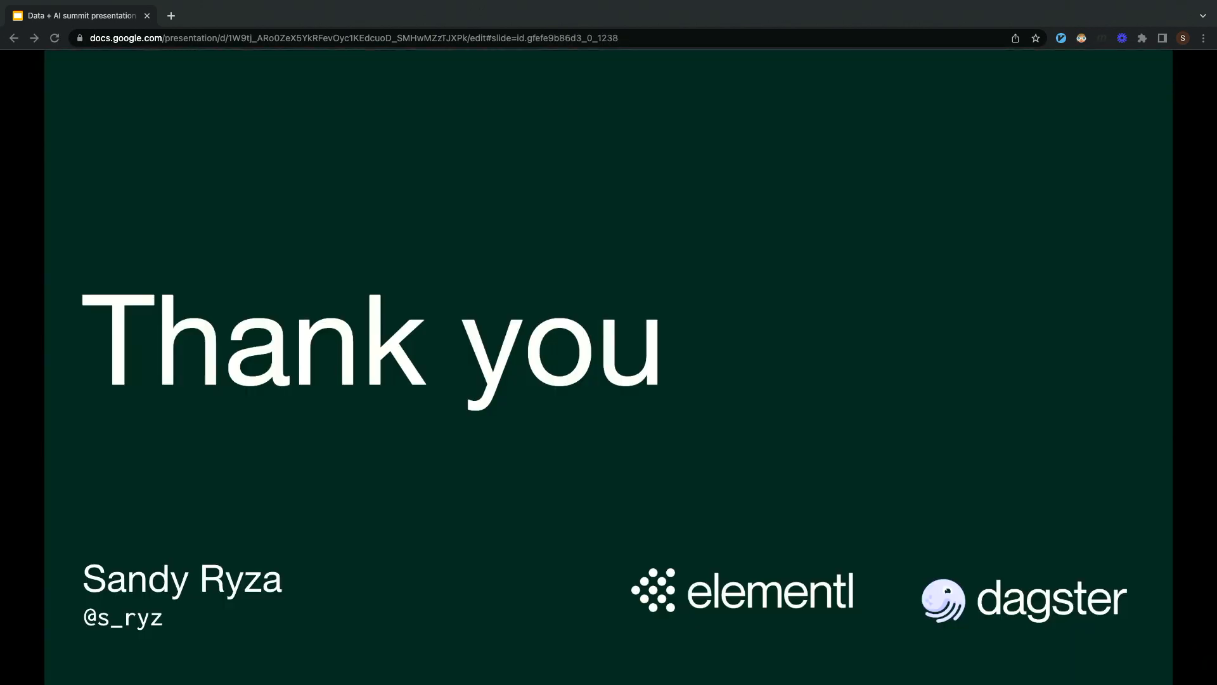